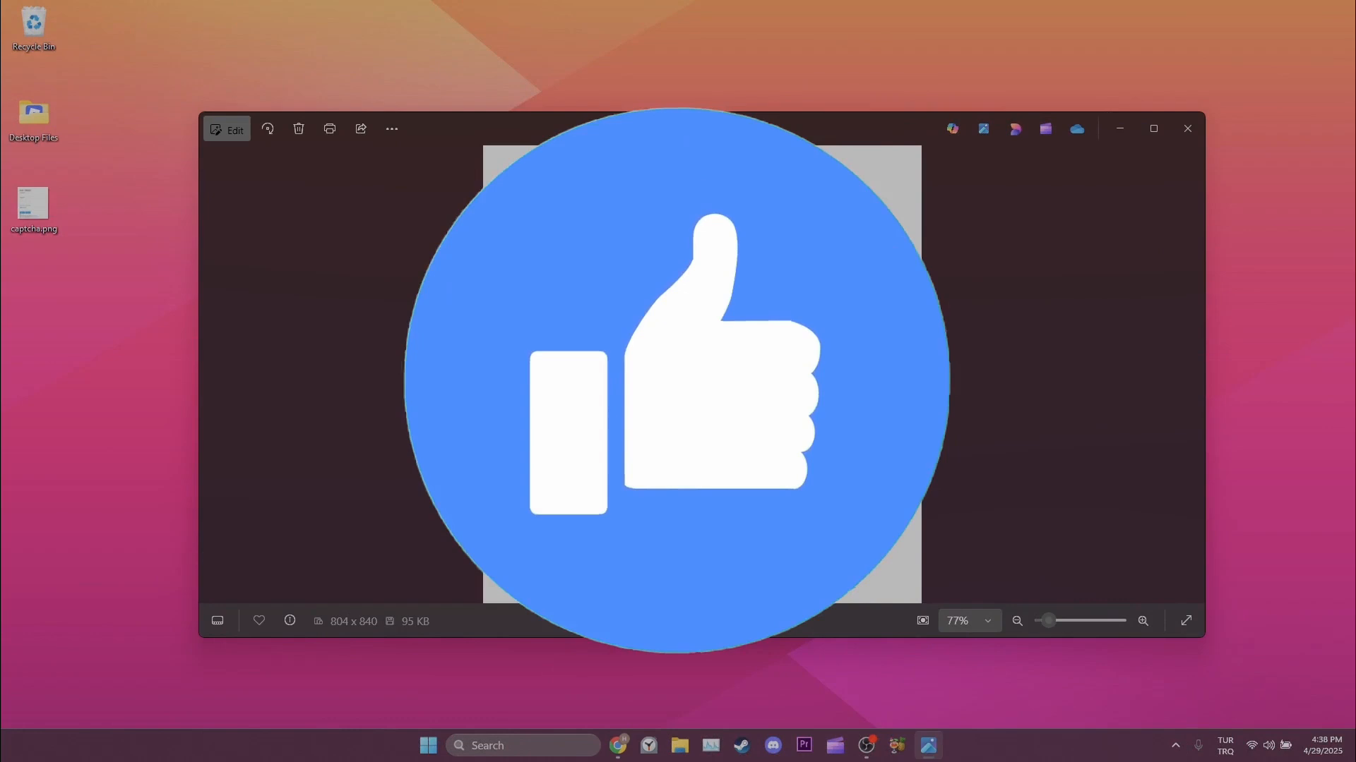
Close the Photos image viewer to reveal the desktop.
{"action": "left_click", "coordinate": [1185, 128]}
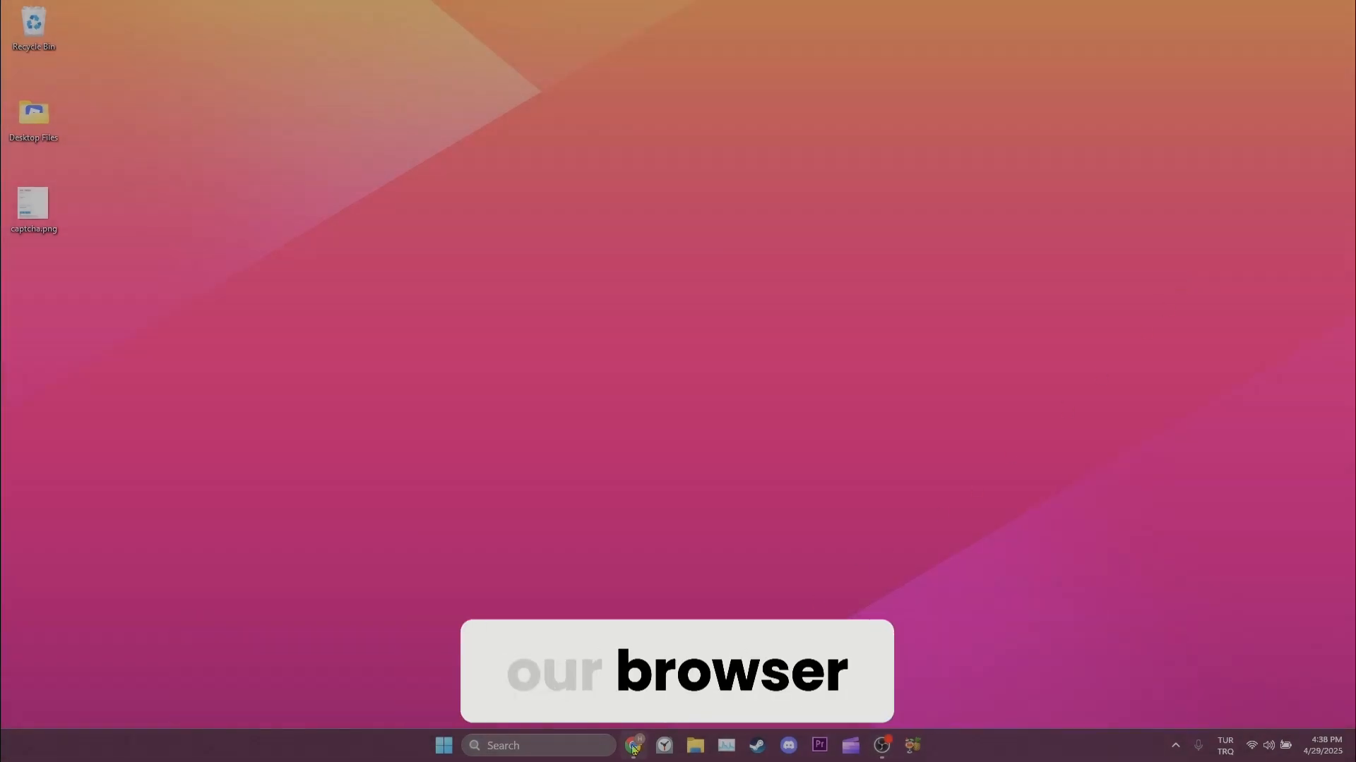
Search All sites for 'discord' and delete discord.com's stored data.
{"action": "left_click", "coordinate": [633, 745]}
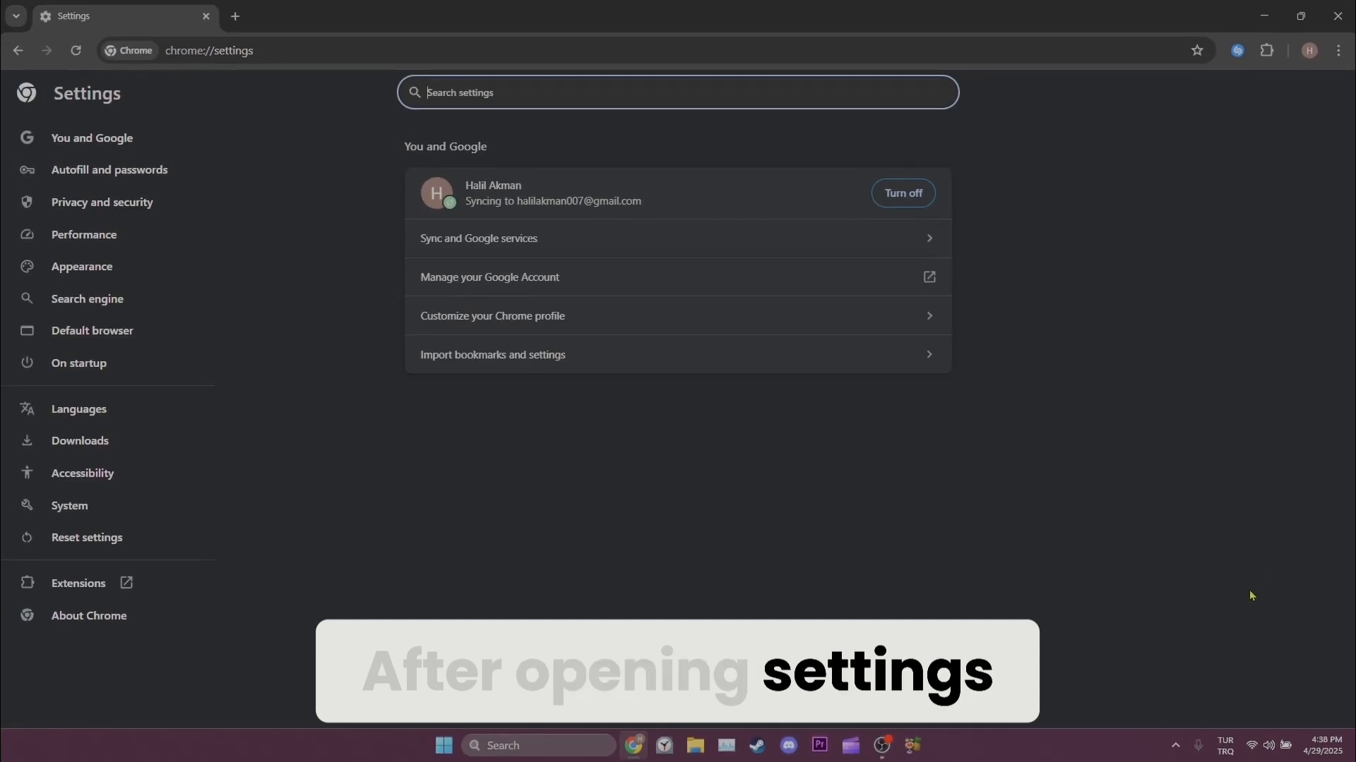
{"action": "left_click", "coordinate": [101, 202]}
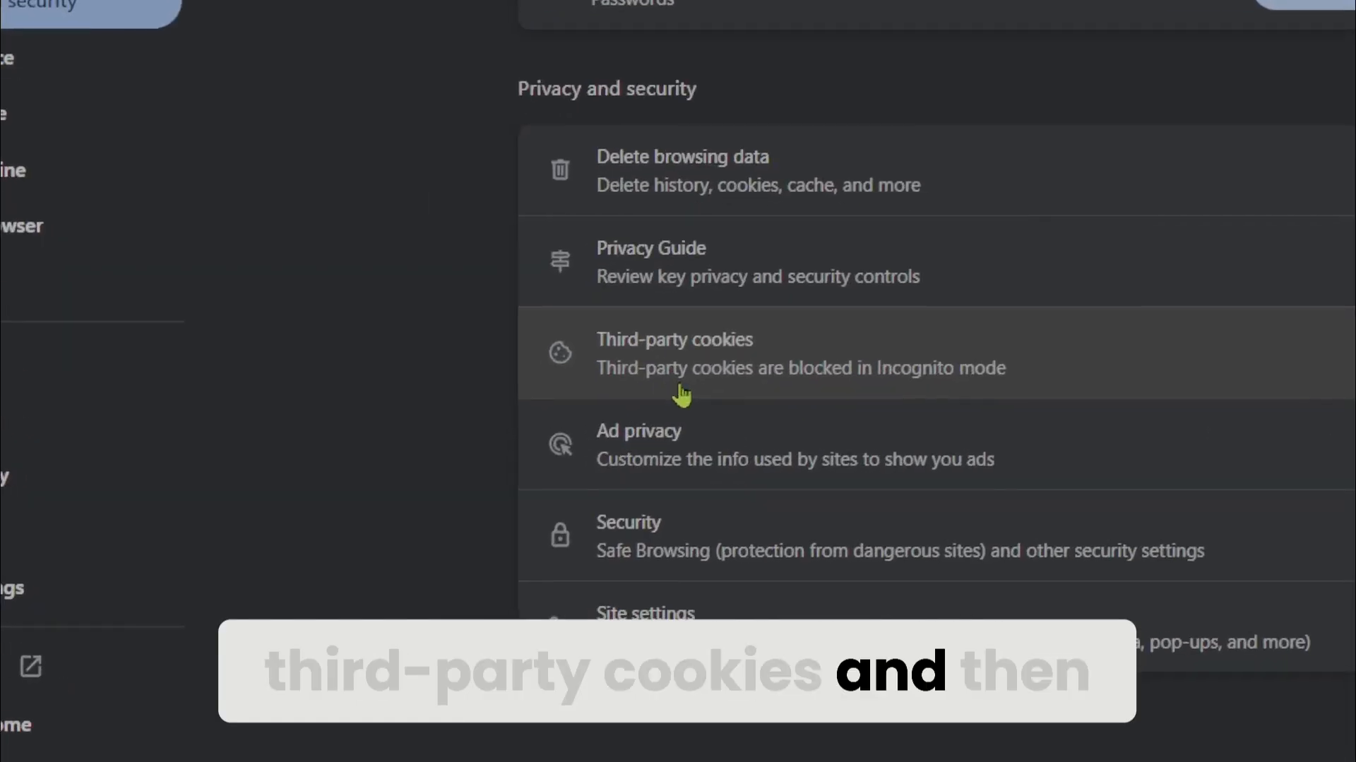
{"action": "left_click", "coordinate": [683, 353]}
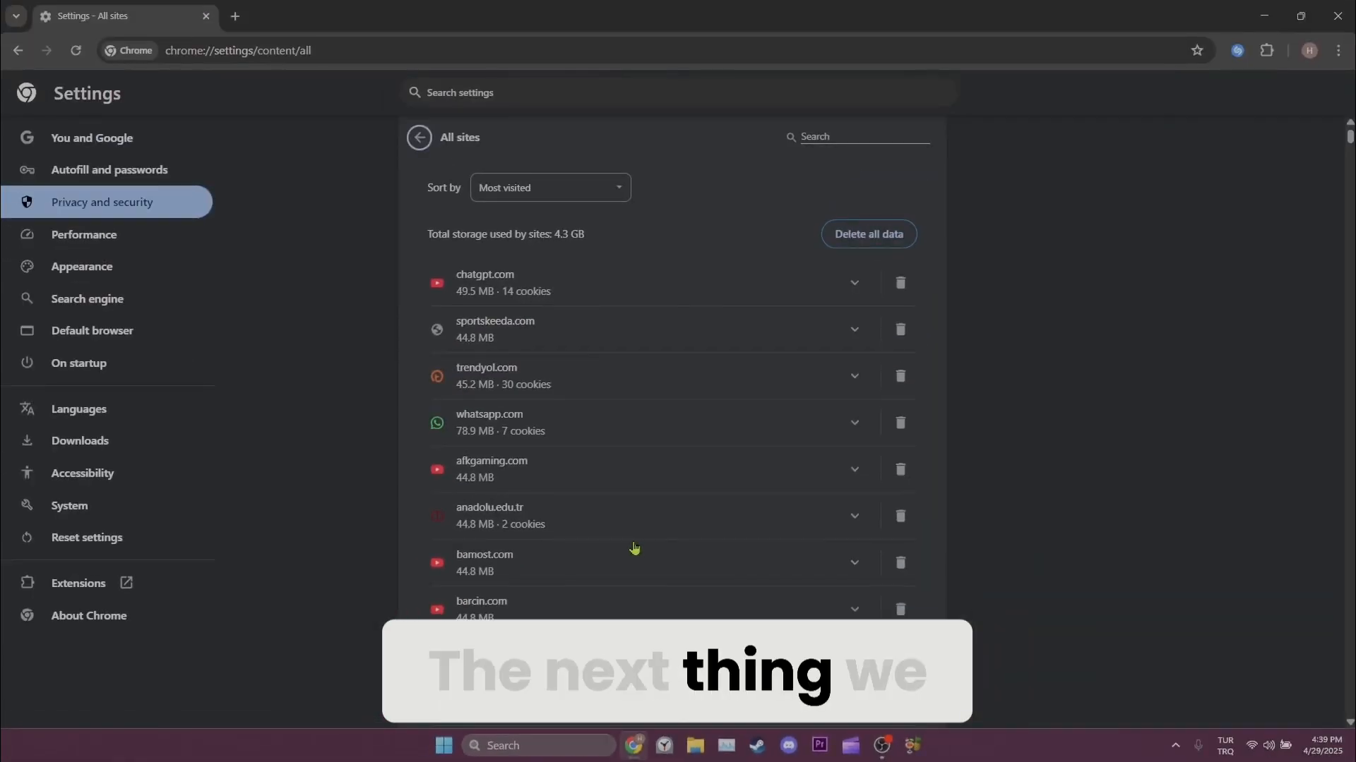
{"action": "left_click", "coordinate": [859, 136]}
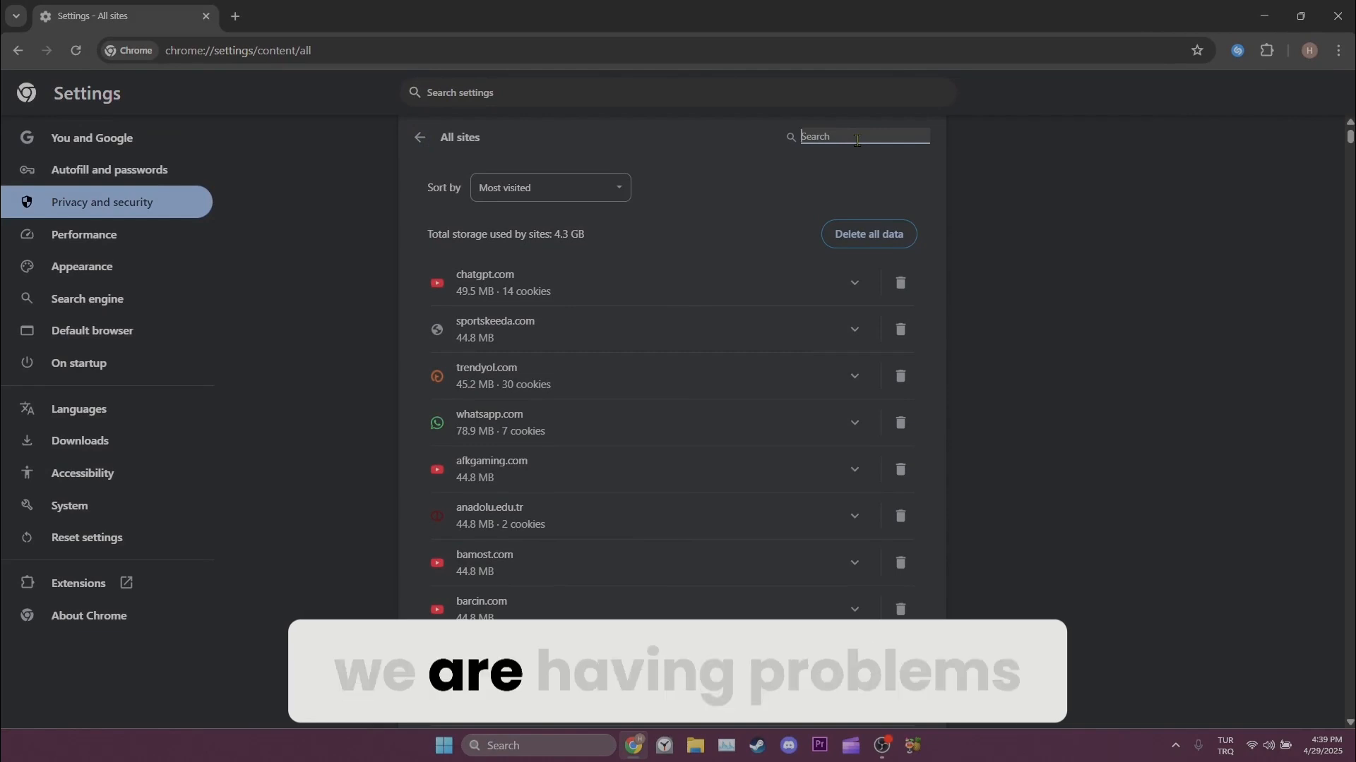
{"action": "type", "text": "discord"}
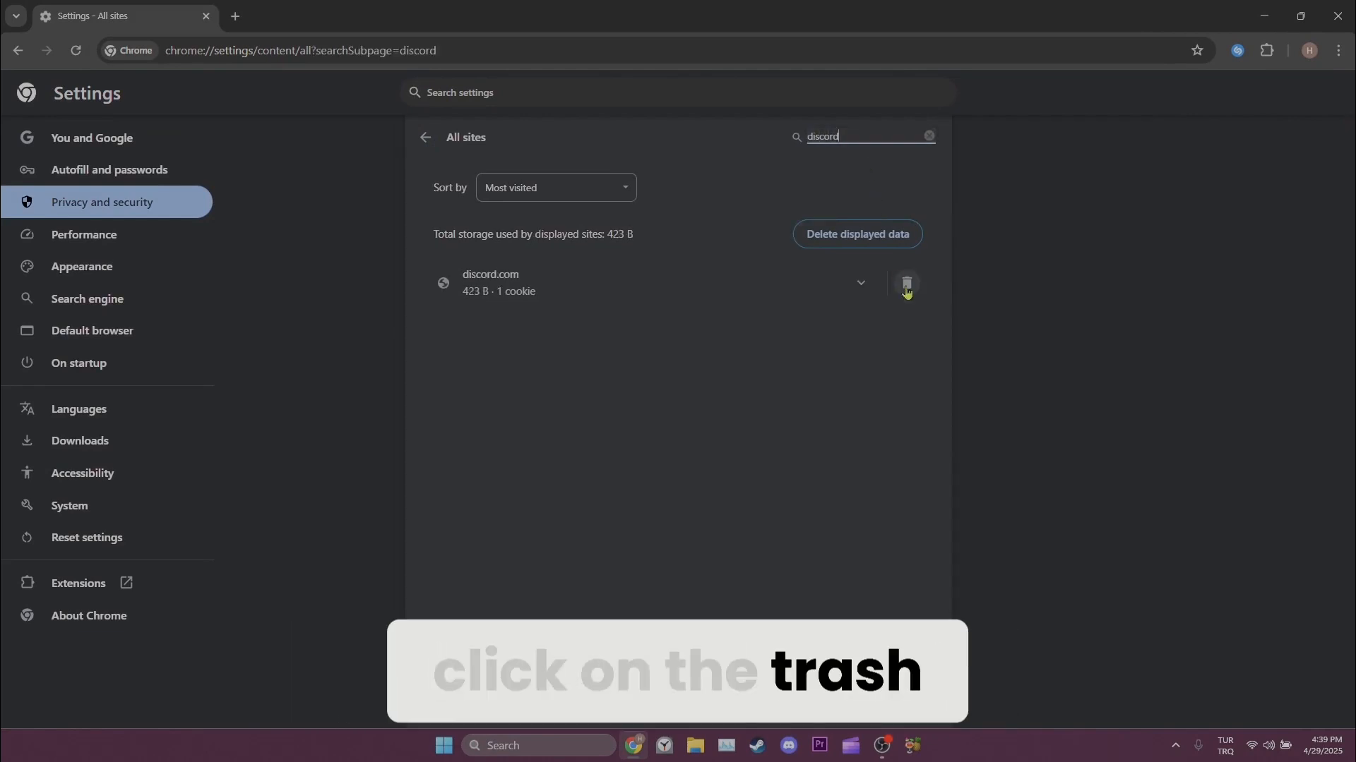
{"action": "left_click", "coordinate": [905, 284]}
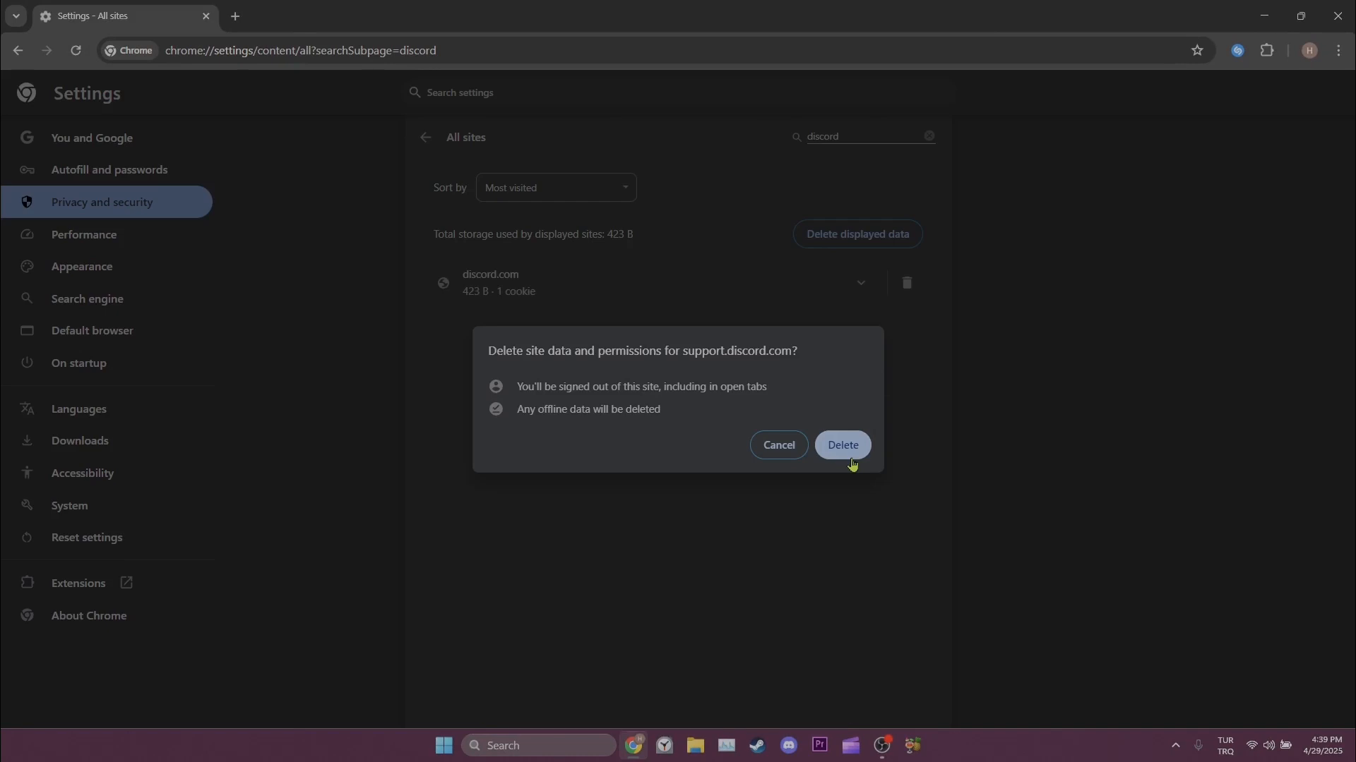
{"action": "left_click", "coordinate": [840, 444]}
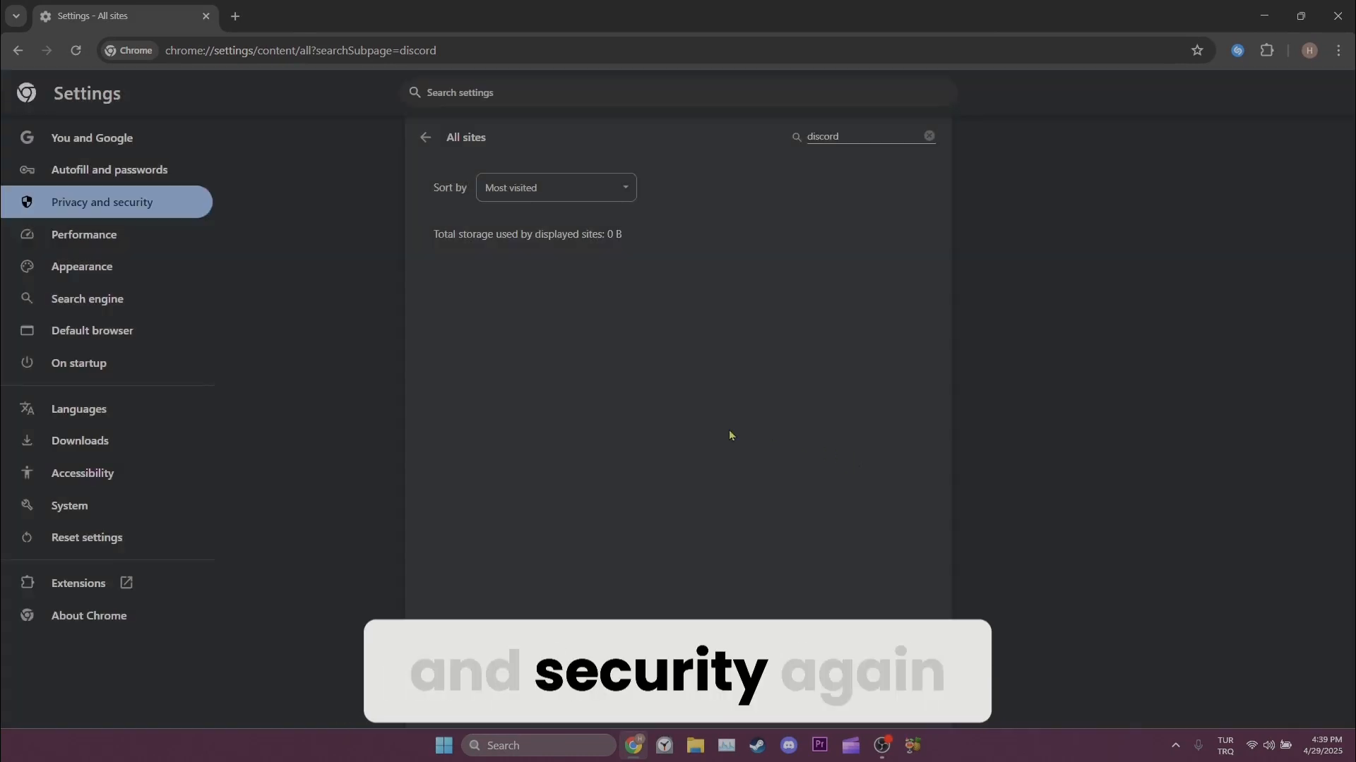
Allow sites to use JavaScript in Site settings, then go to Extensions.
{"action": "left_click", "coordinate": [101, 201]}
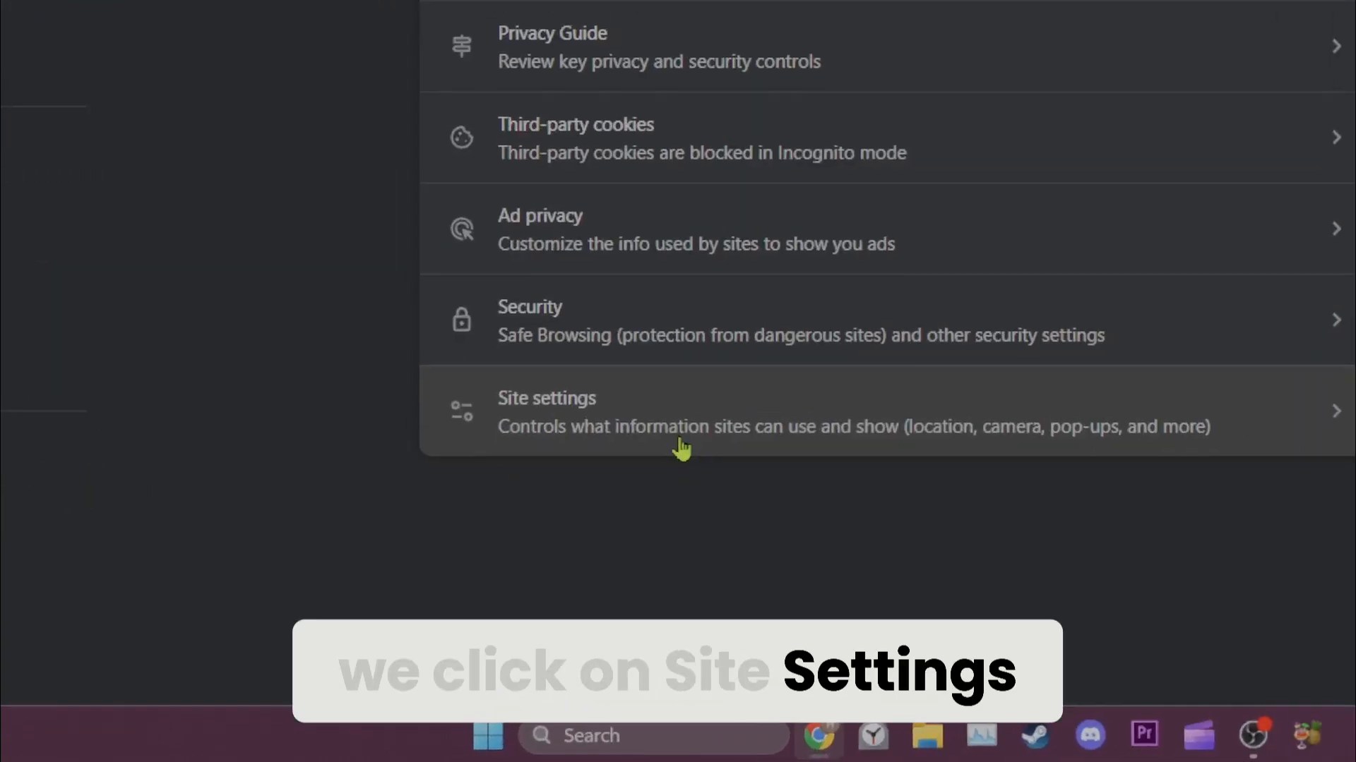
{"action": "left_click", "coordinate": [546, 411]}
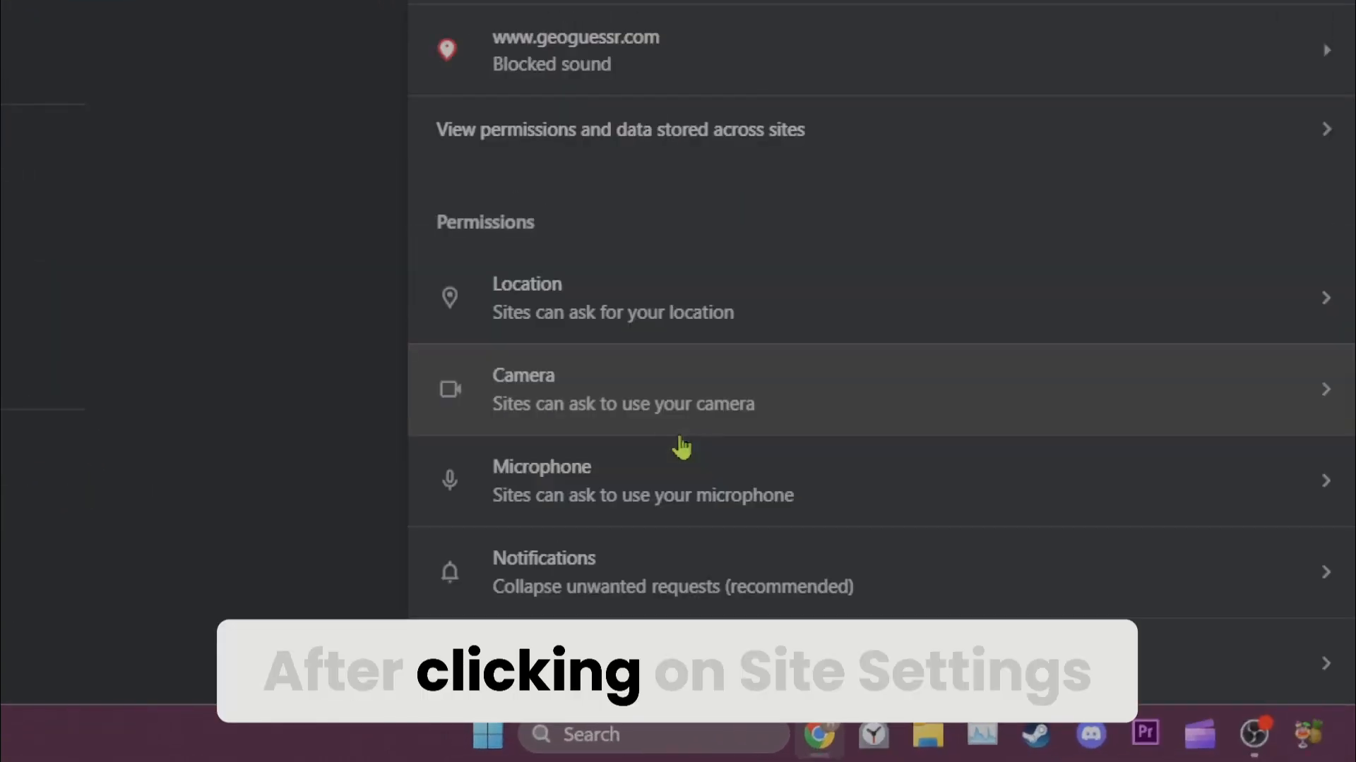
{"action": "scroll", "scroll_direction": "down", "scroll_amount": 3}
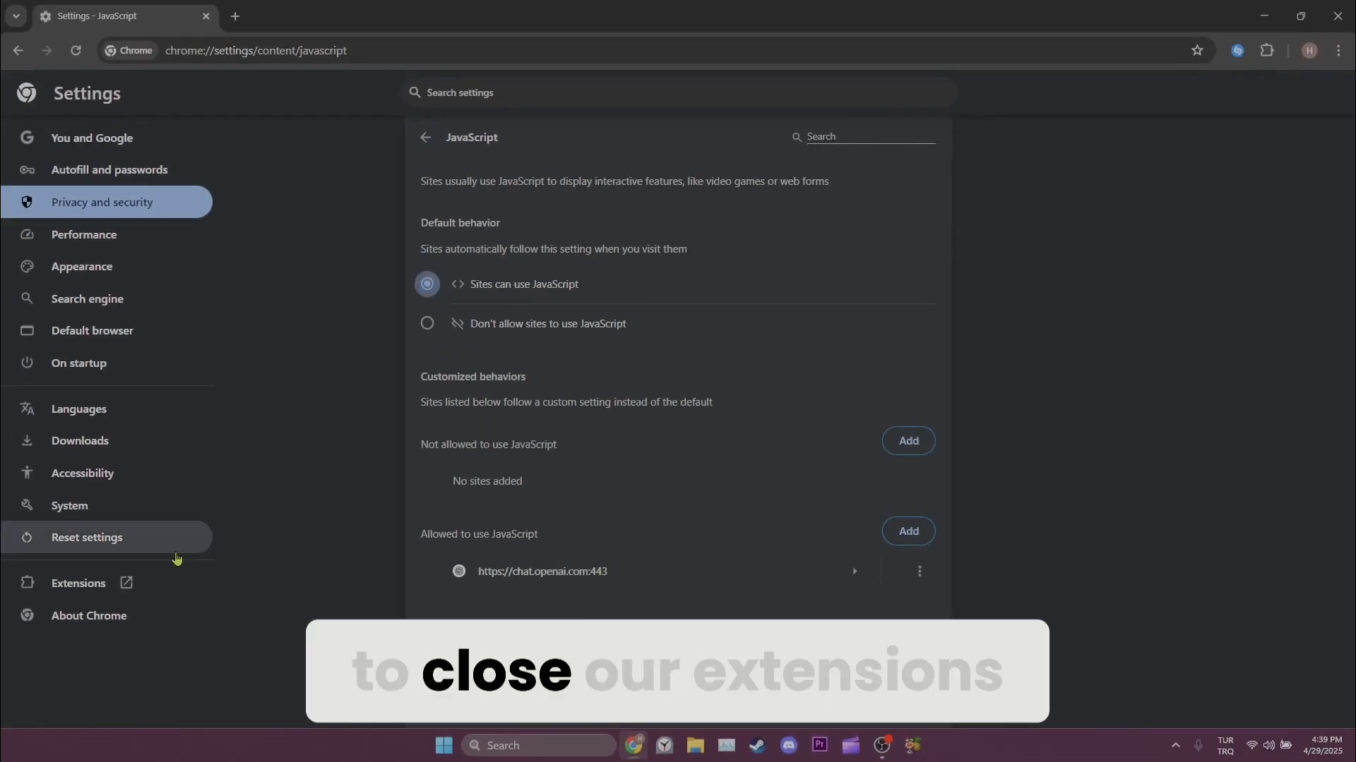
{"action": "left_click", "coordinate": [78, 583]}
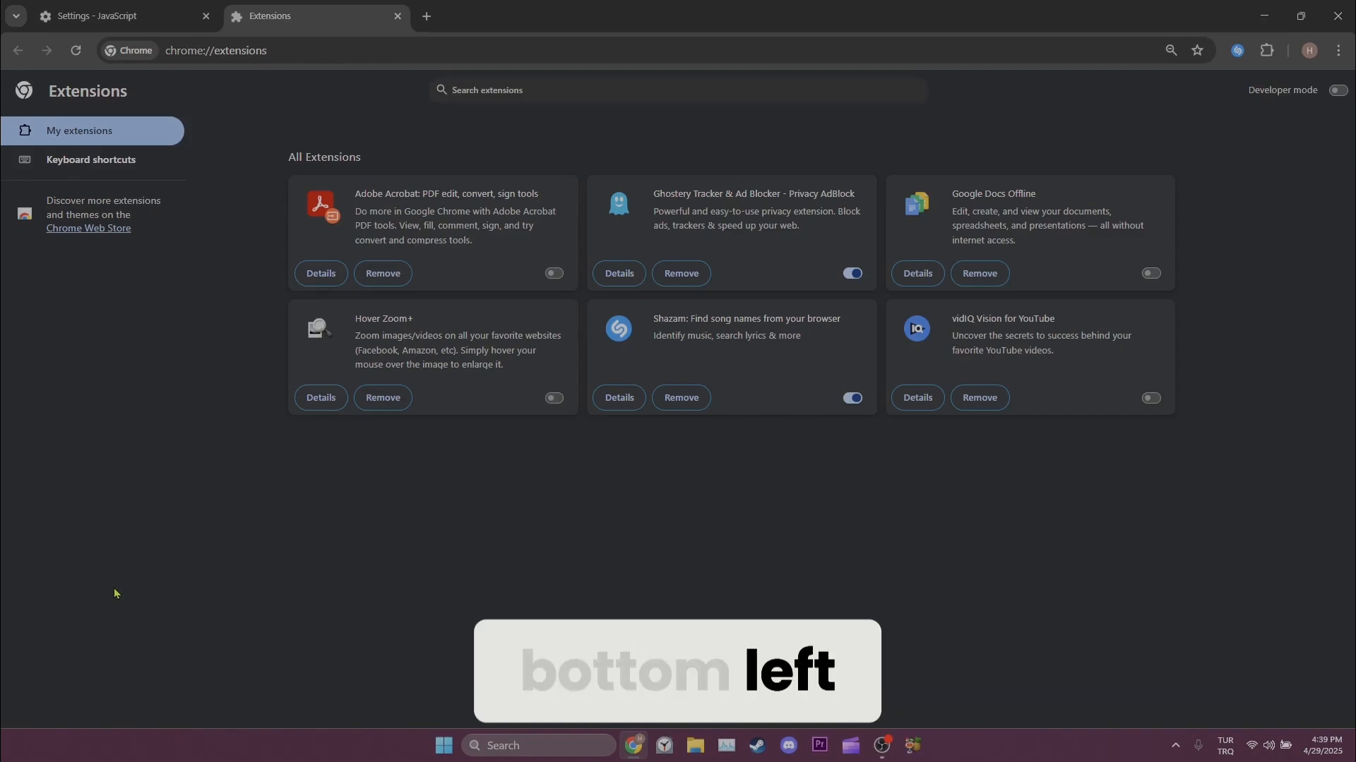
Switch off an enabled extension on the Extensions page.
{"action": "left_click", "coordinate": [851, 398]}
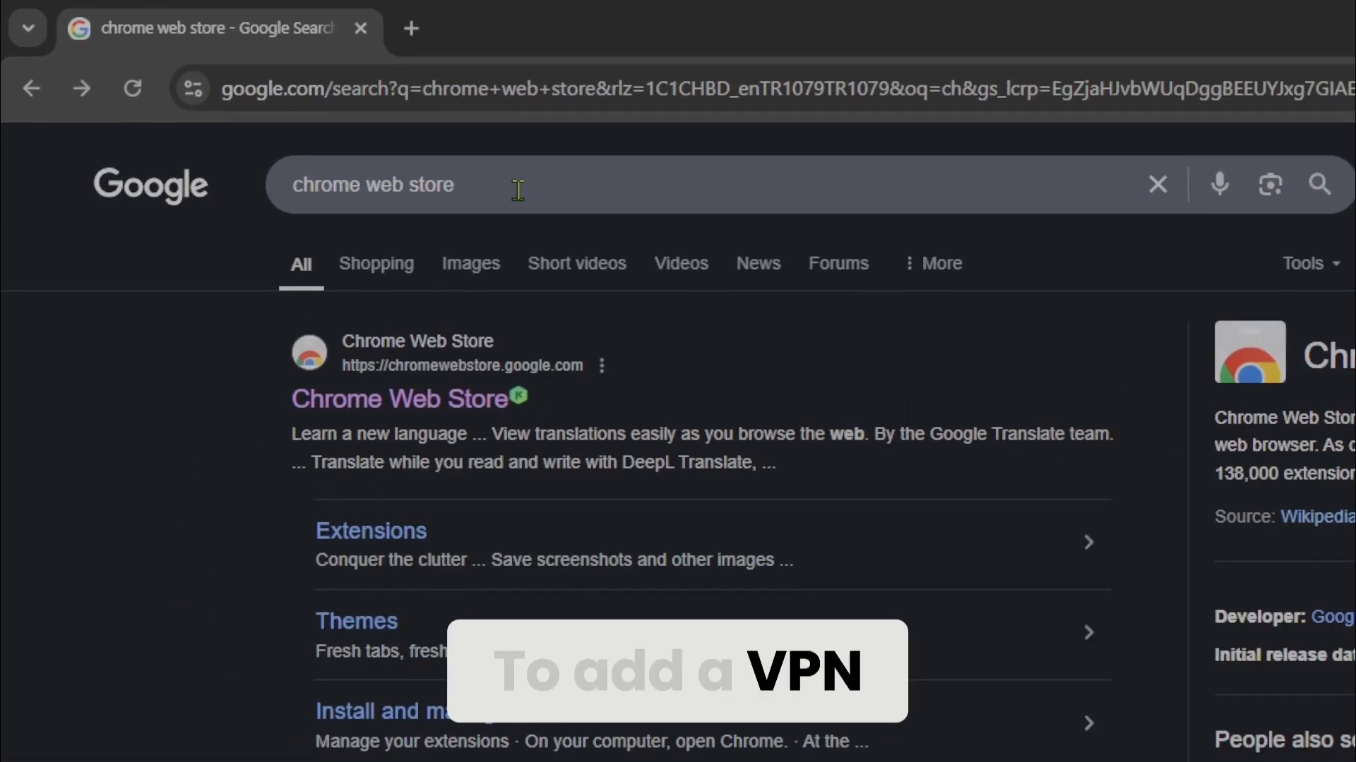
Open the Chrome Web Store and search it for 'vpn'.
{"action": "left_click", "coordinate": [401, 398]}
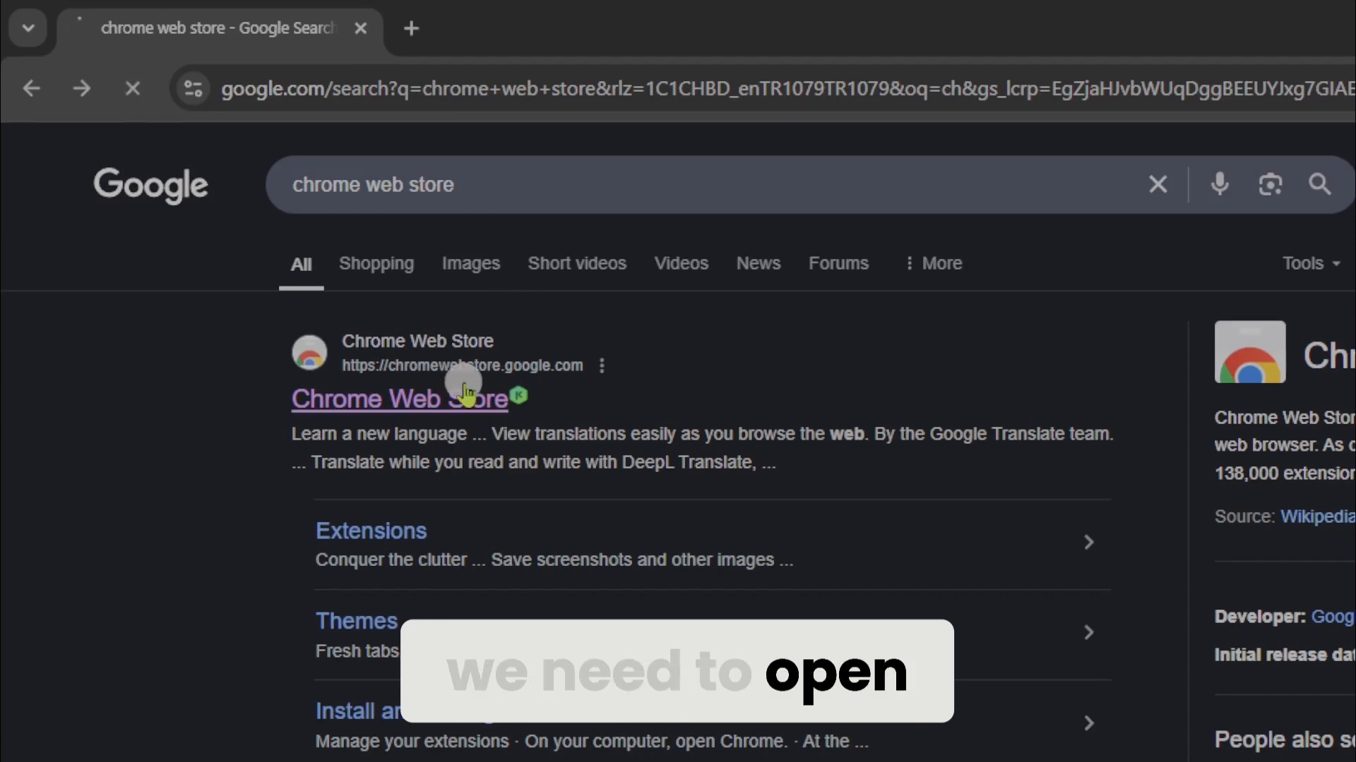
{"action": "left_click", "coordinate": [398, 398]}
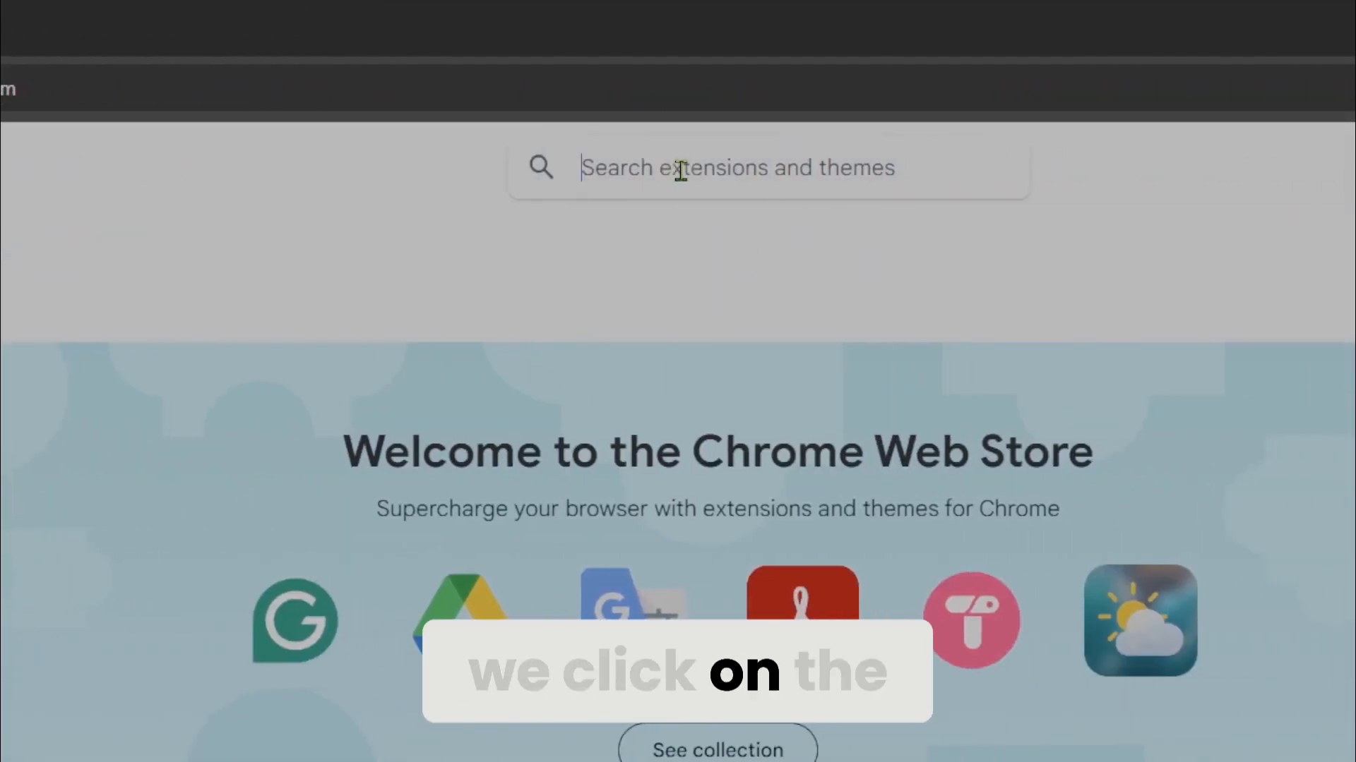
{"action": "type", "text": "vpn"}
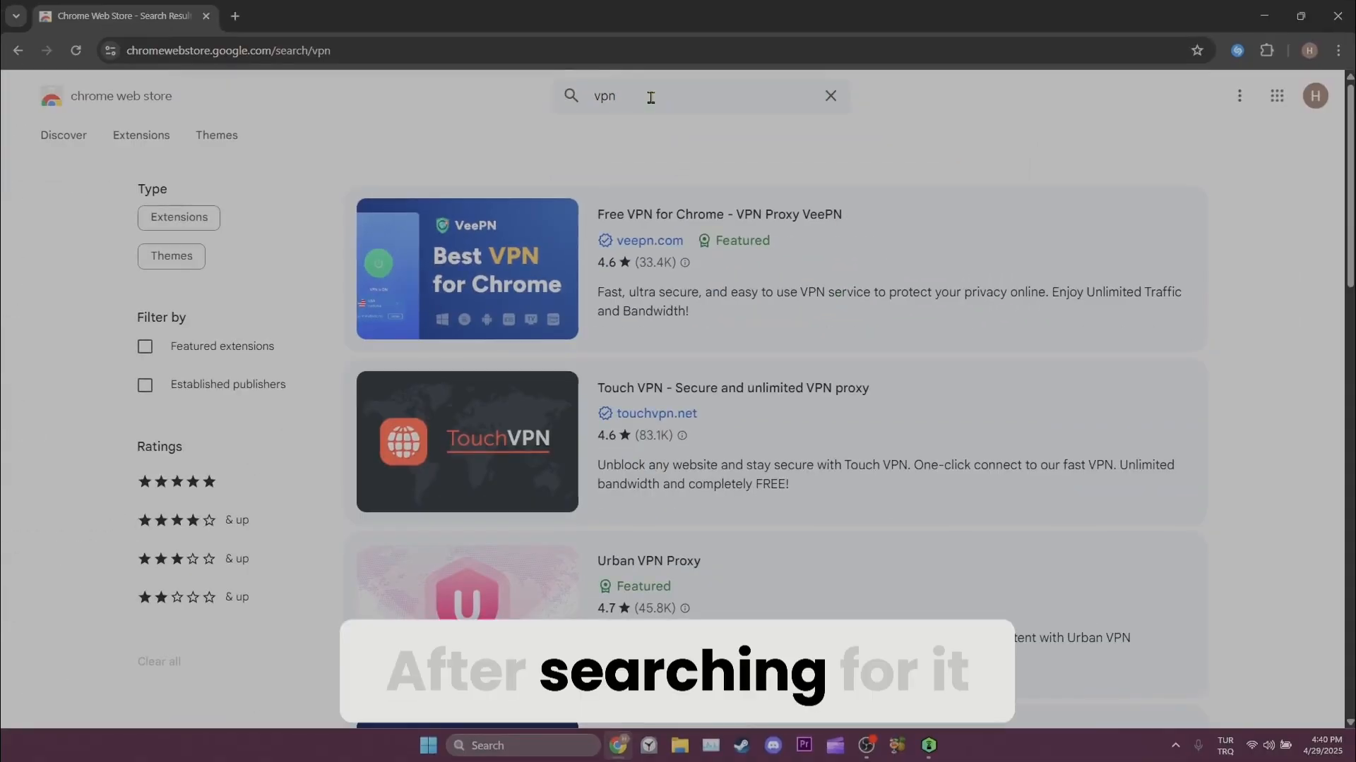
{"action": "mouse_move", "coordinate": [999, 200]}
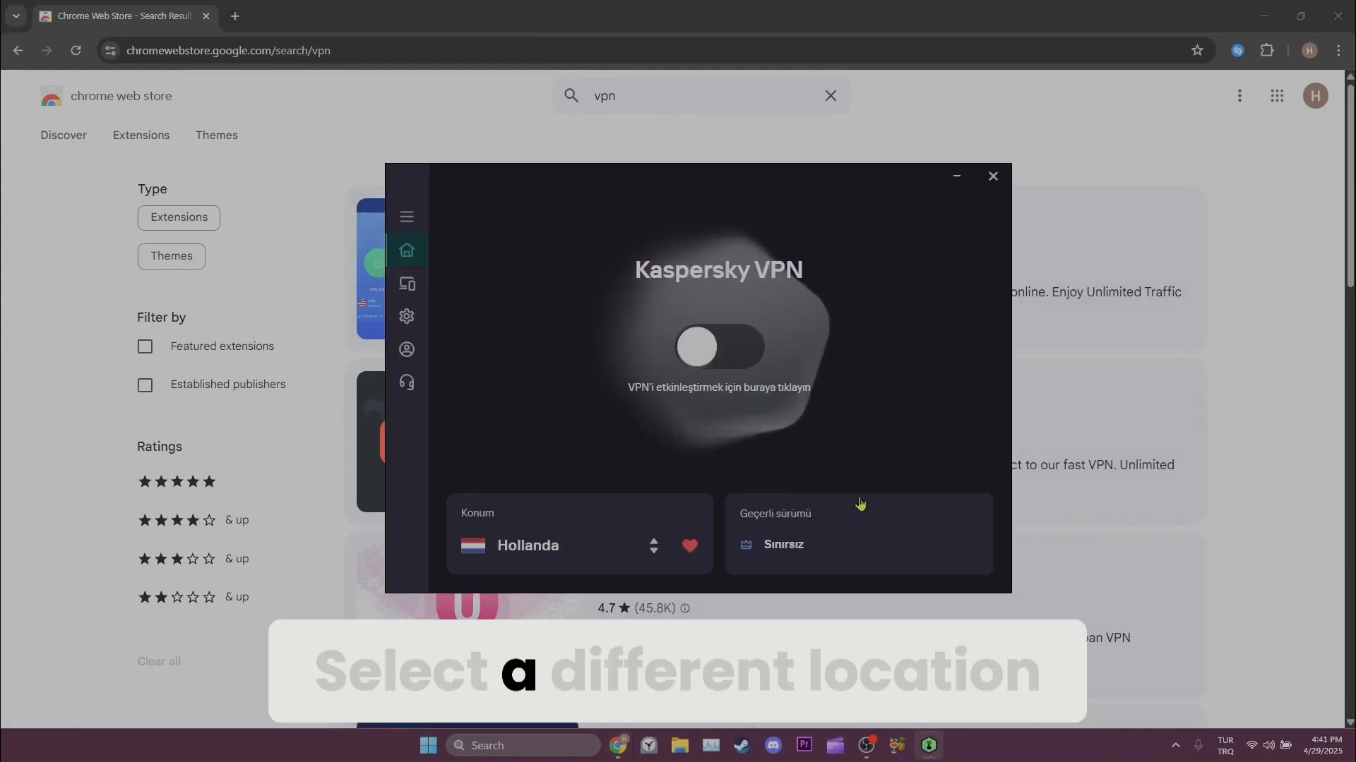
Toggle the Kaspersky VPN switch to connect the VPN.
{"action": "left_click", "coordinate": [719, 347]}
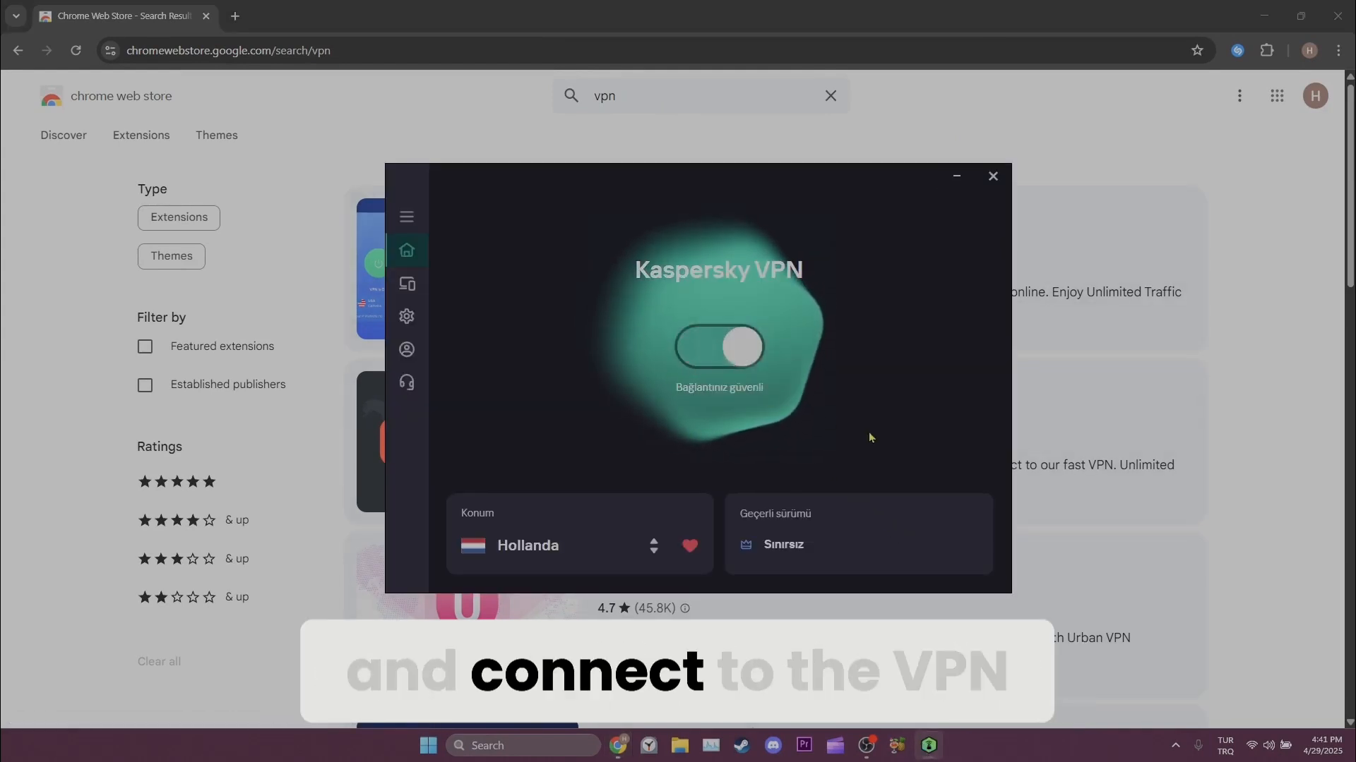
{"action": "left_click", "coordinate": [718, 347]}
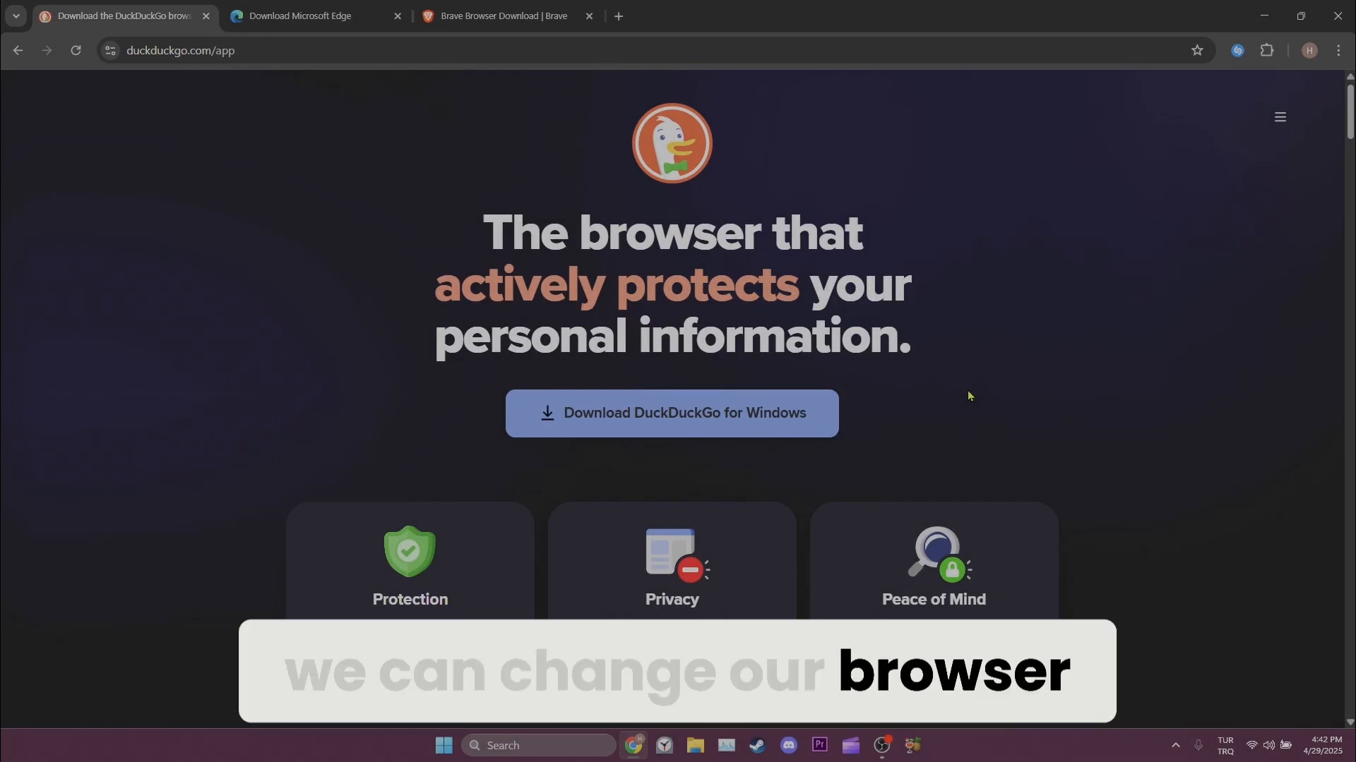
View the Microsoft Edge download page tab, then click another tab.
{"action": "left_click", "coordinate": [298, 15]}
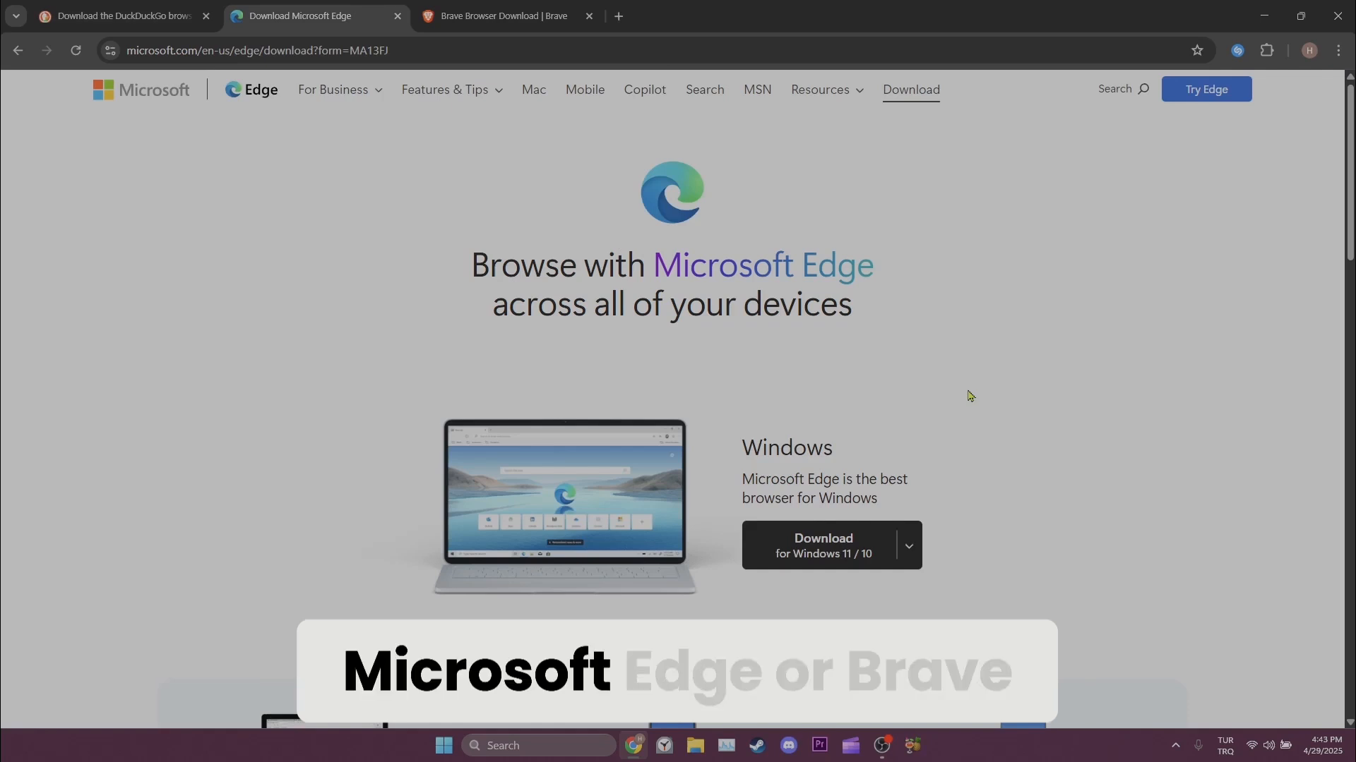
{"action": "left_click", "coordinate": [501, 16]}
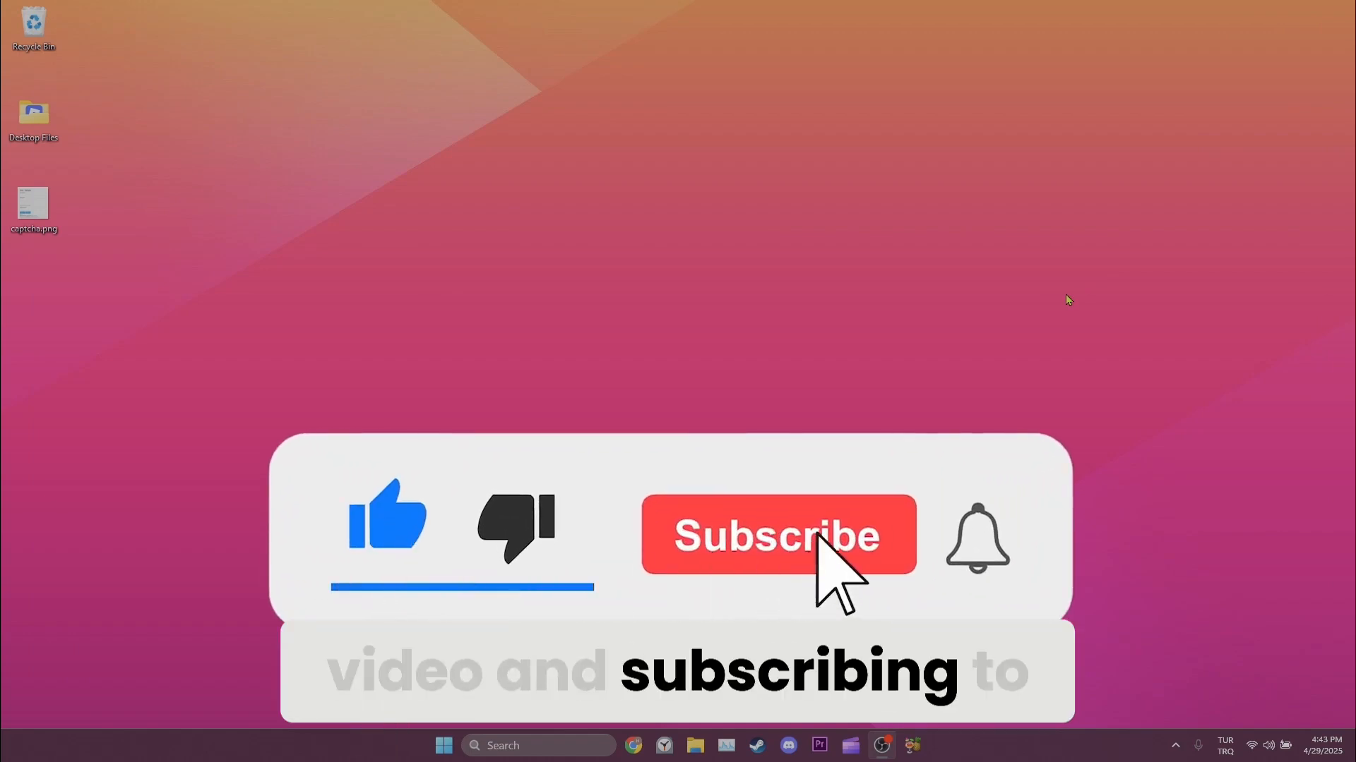
{"action": "left_click", "coordinate": [775, 534]}
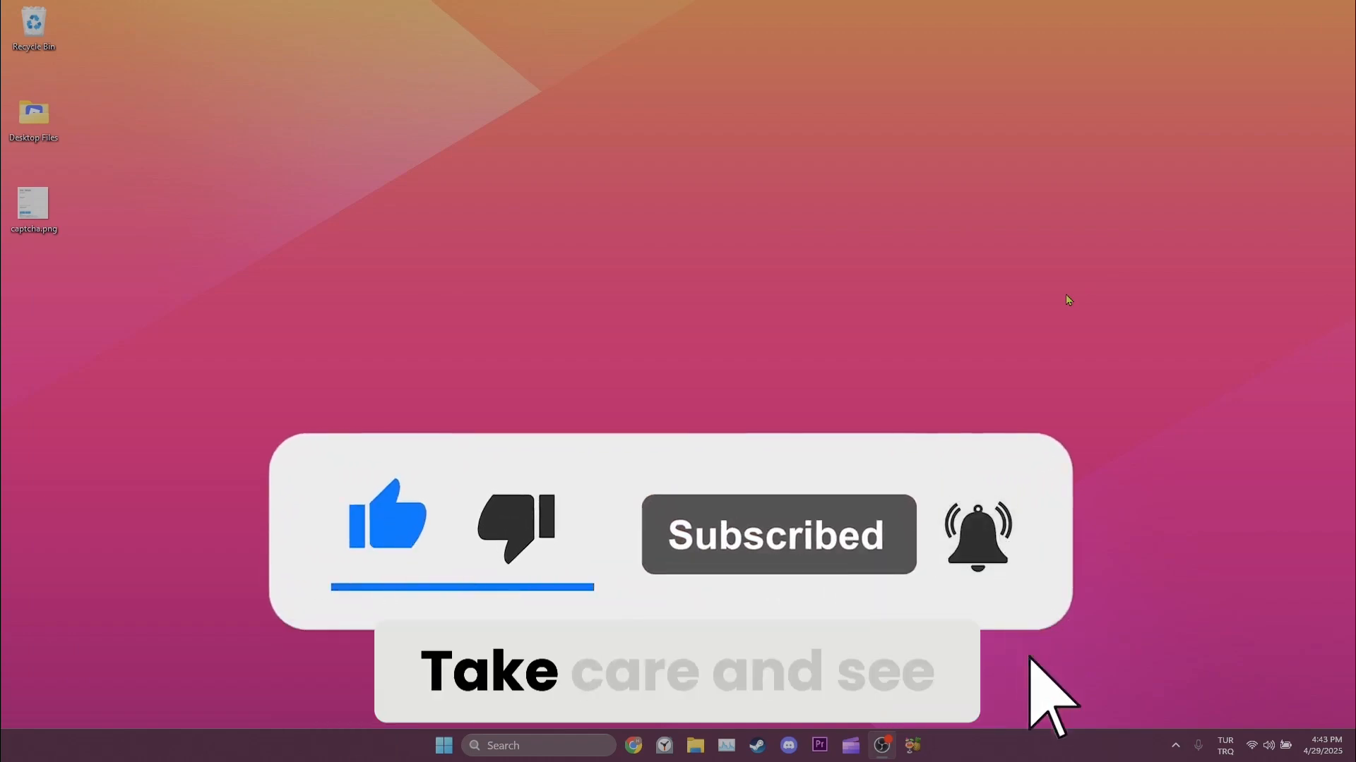